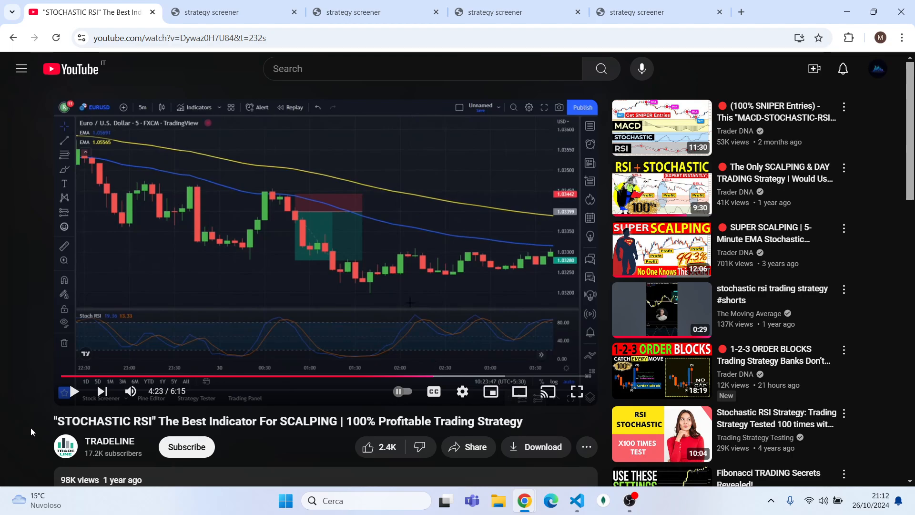
mouse_move(358, 12)
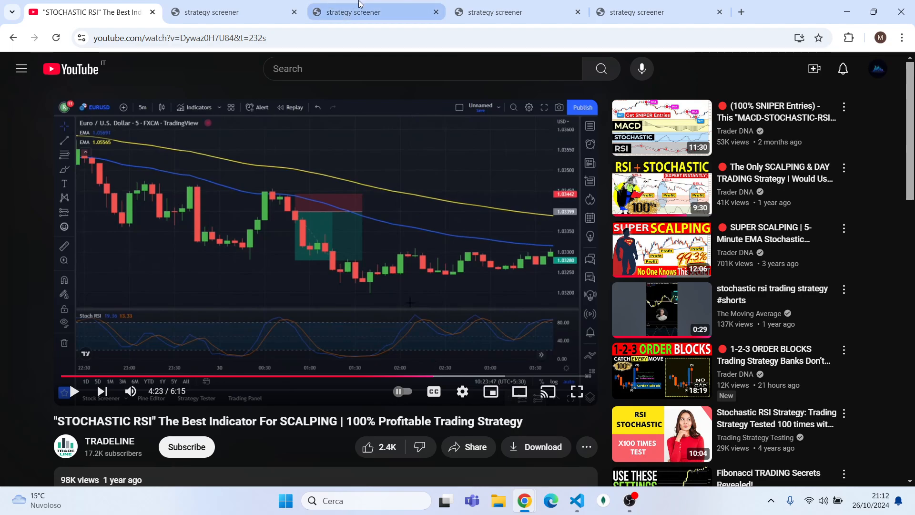
Step: Switch to the Strategy Screener statistics page showing balance history and per-market success rates
left_click(350, 12)
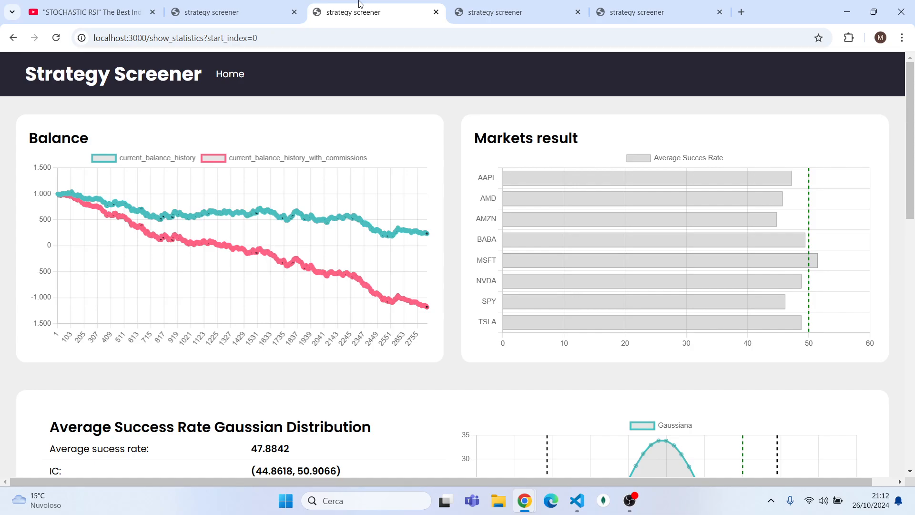
mouse_move(434, 112)
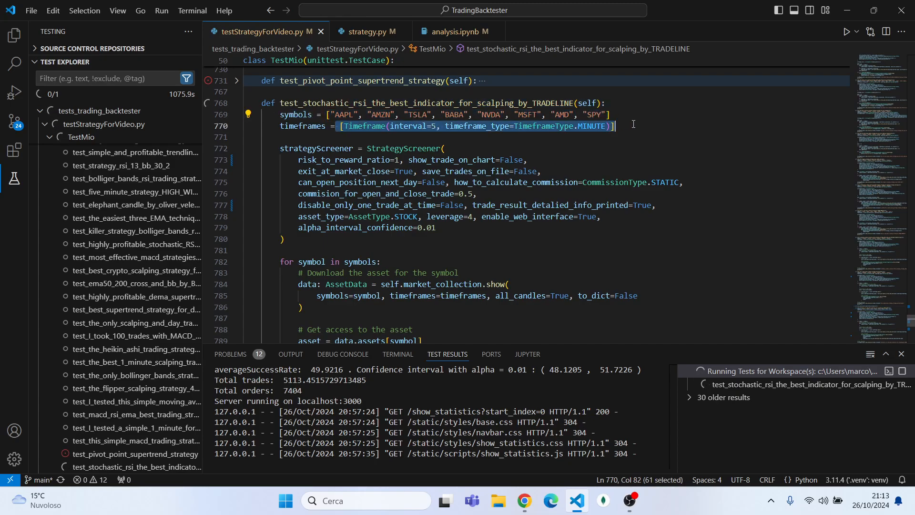
left_click(411, 296)
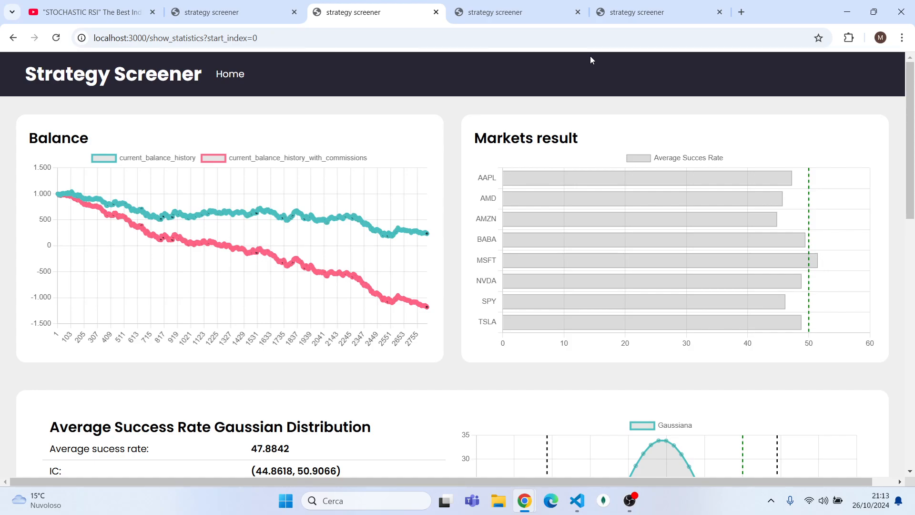
Step: Bring up the TradingView TSLA 5-minute chart and select its EMA 20/50/100/200 indicator
key("alt+tab")
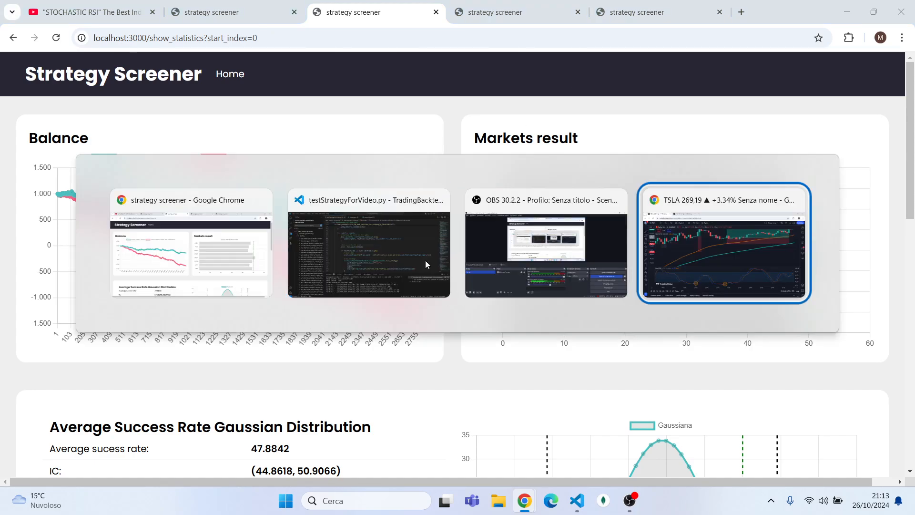
left_click(723, 244)
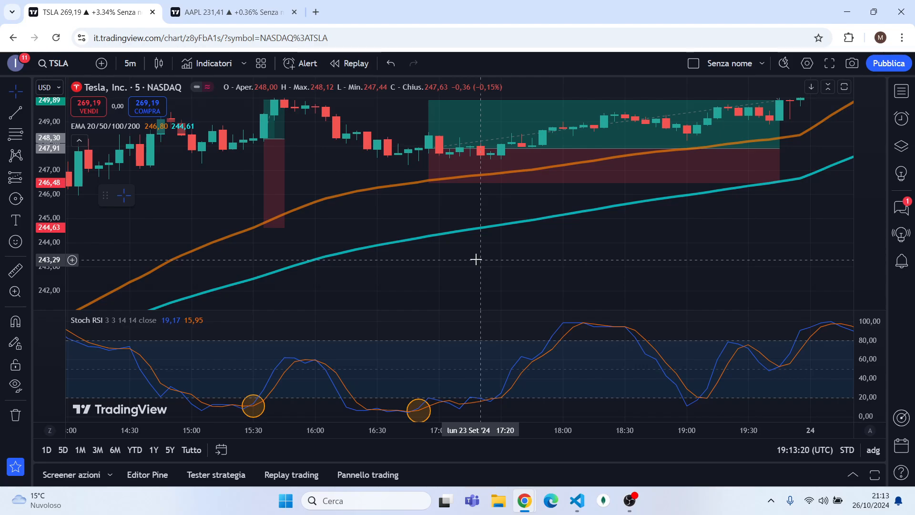
mouse_move(406, 198)
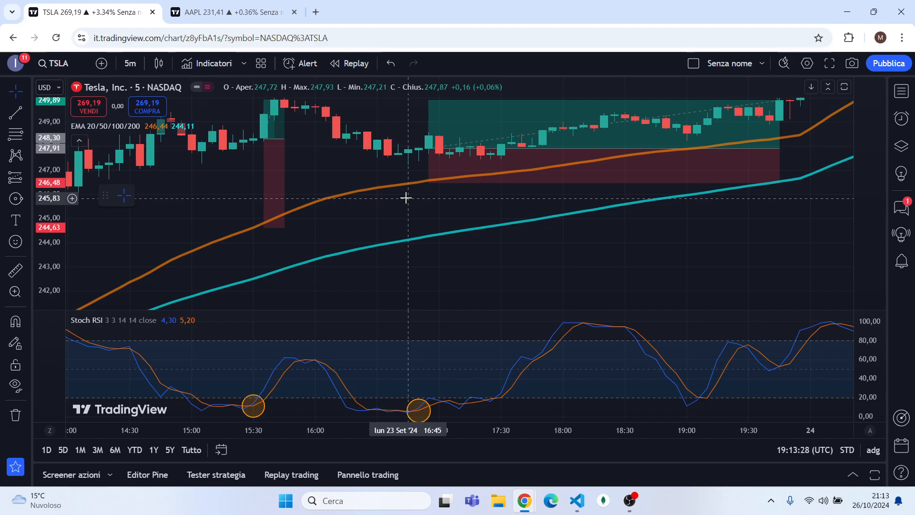
mouse_move(392, 177)
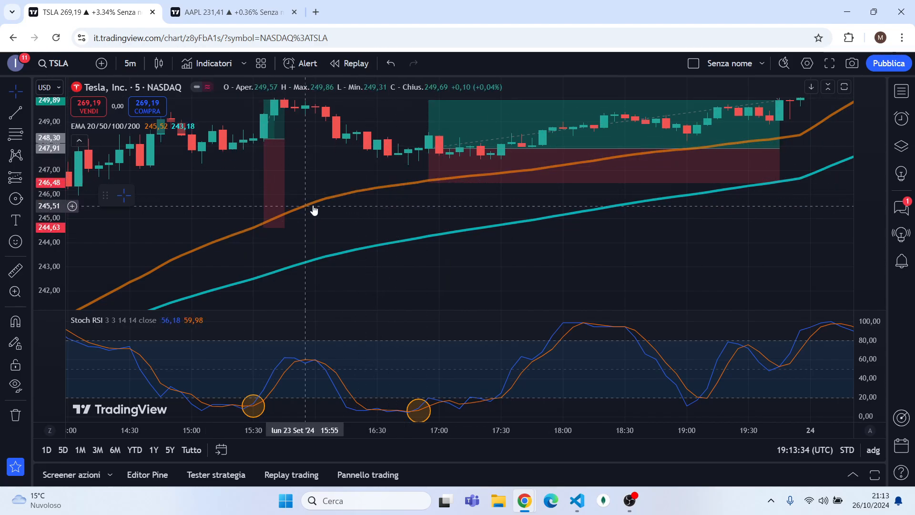
mouse_move(319, 270)
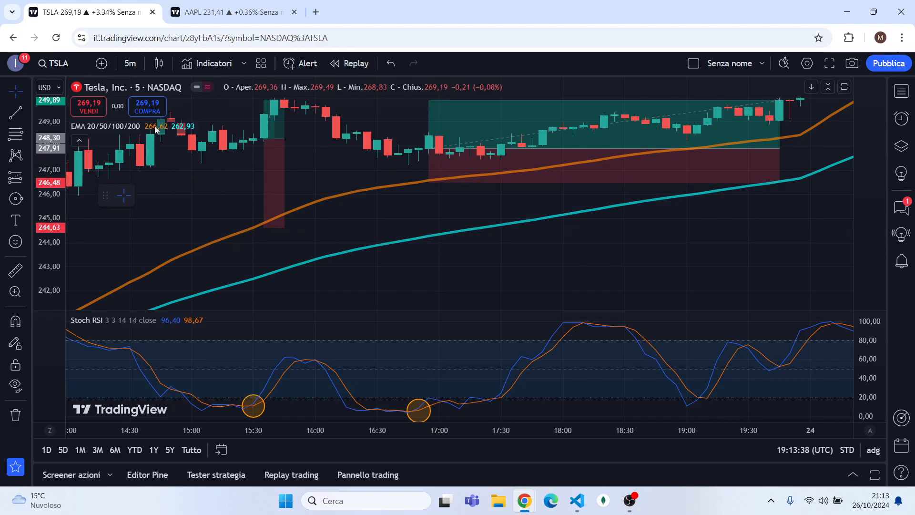
left_click(167, 126)
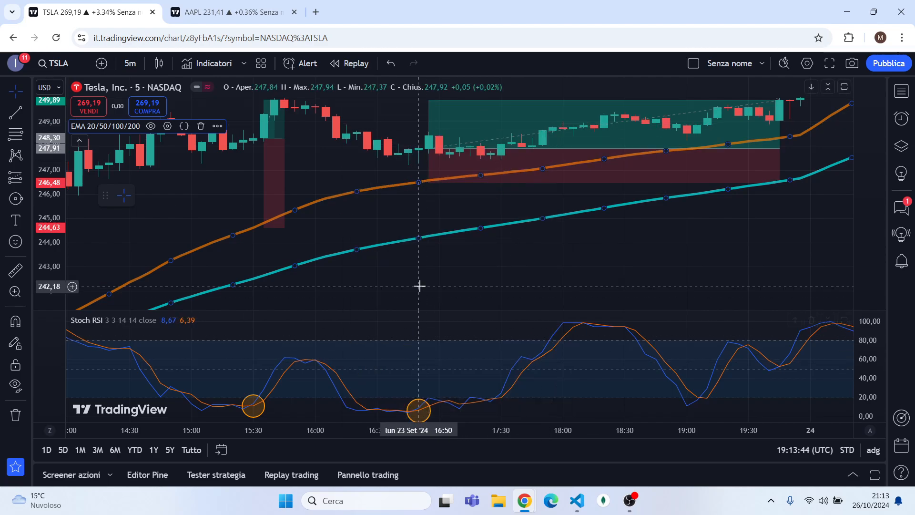
mouse_move(399, 381)
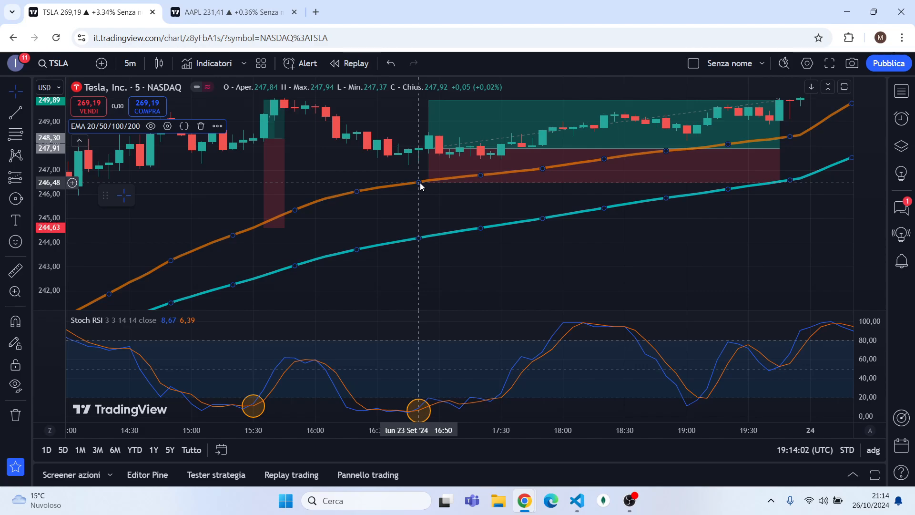
mouse_move(419, 136)
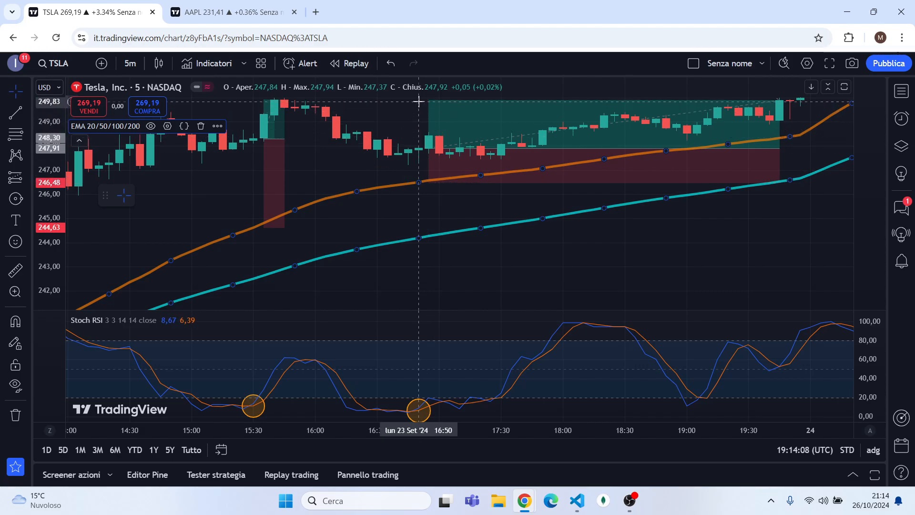
mouse_move(284, 103)
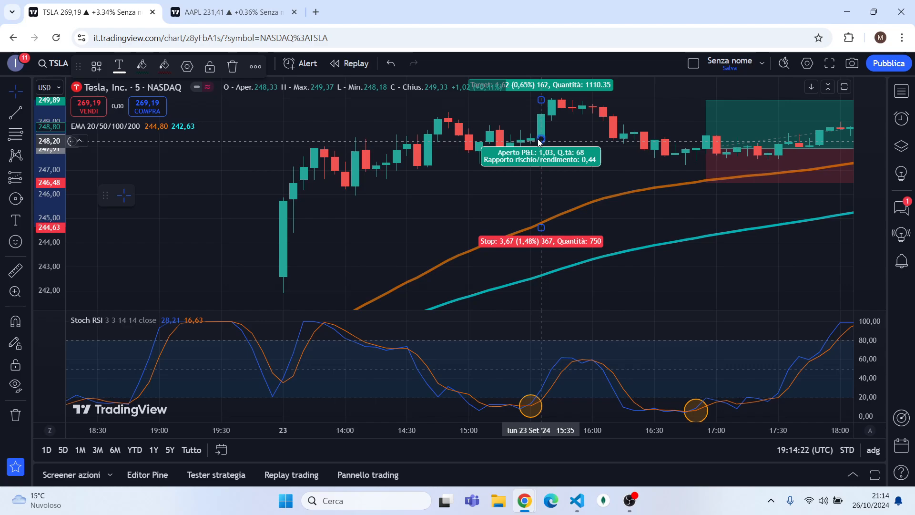
mouse_move(458, 111)
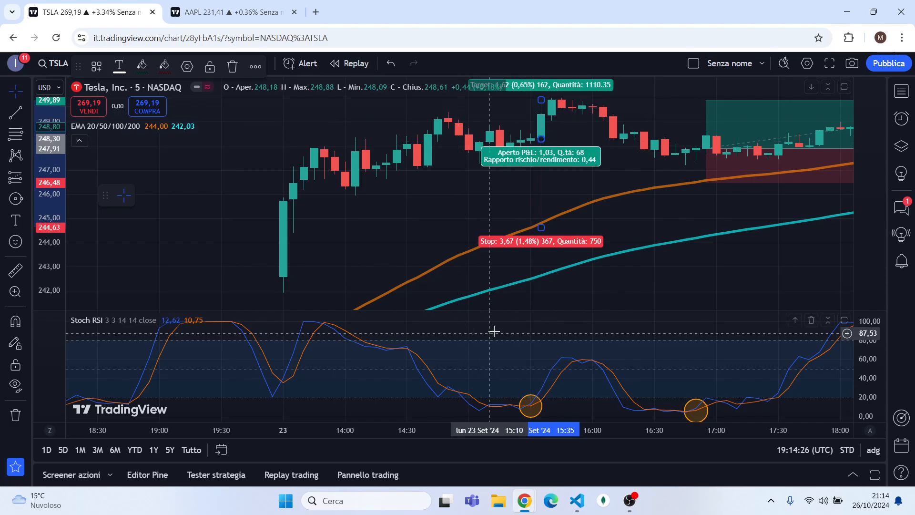
mouse_move(540, 279)
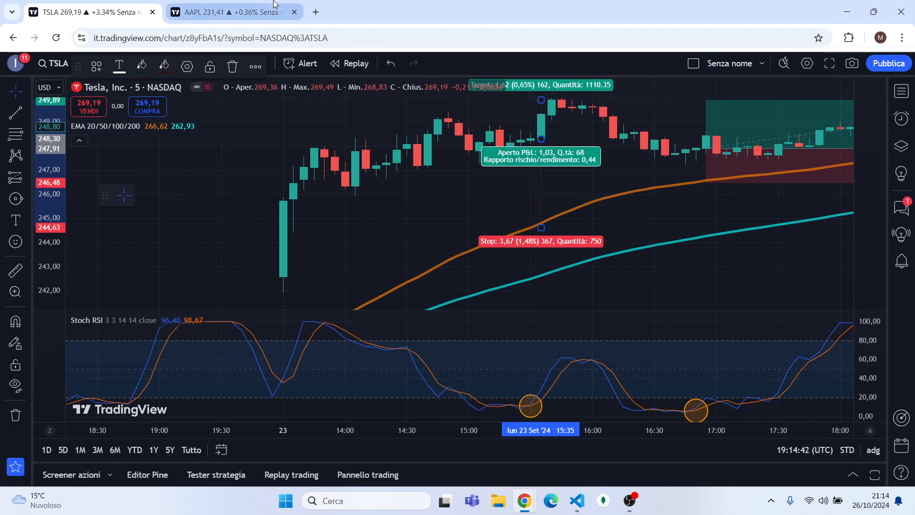
Step: Open the AAPL chart, briefly revisit TSLA, then inspect Apple's short position
left_click(228, 11)
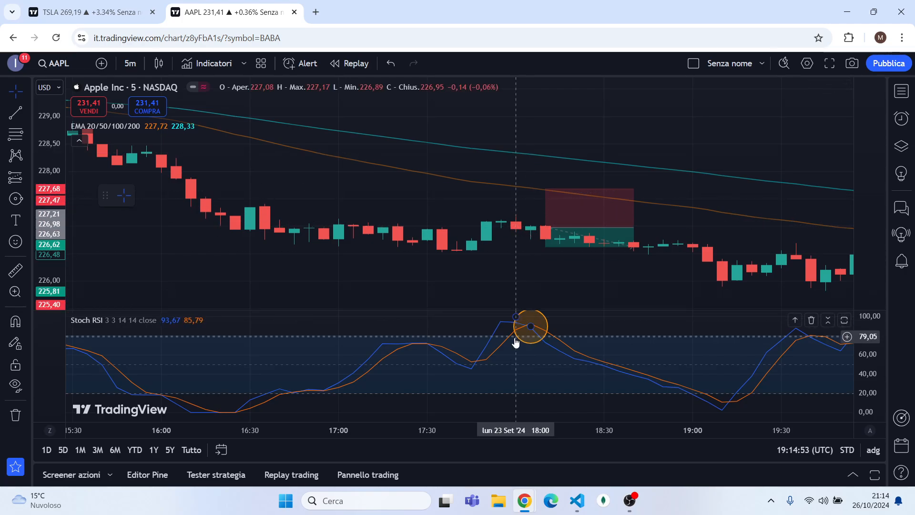
mouse_move(531, 319)
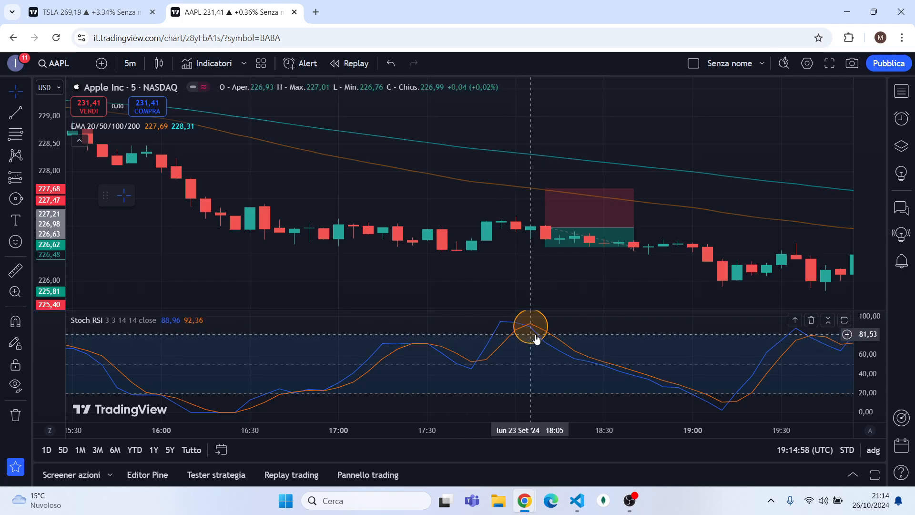
left_click(82, 11)
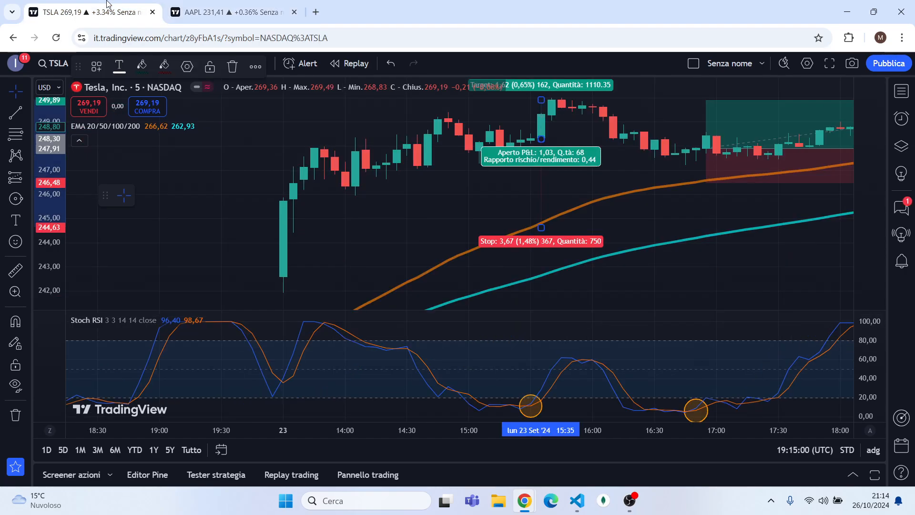
left_click(228, 11)
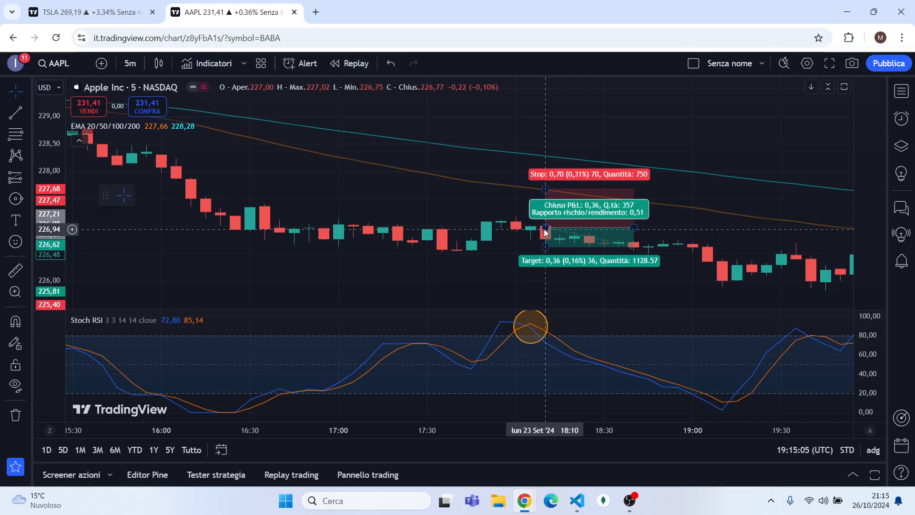
mouse_move(557, 252)
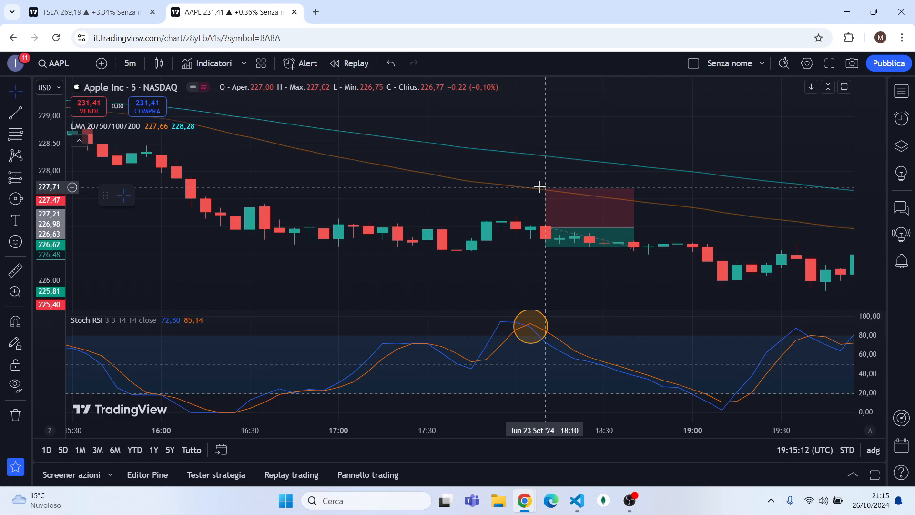
mouse_move(647, 184)
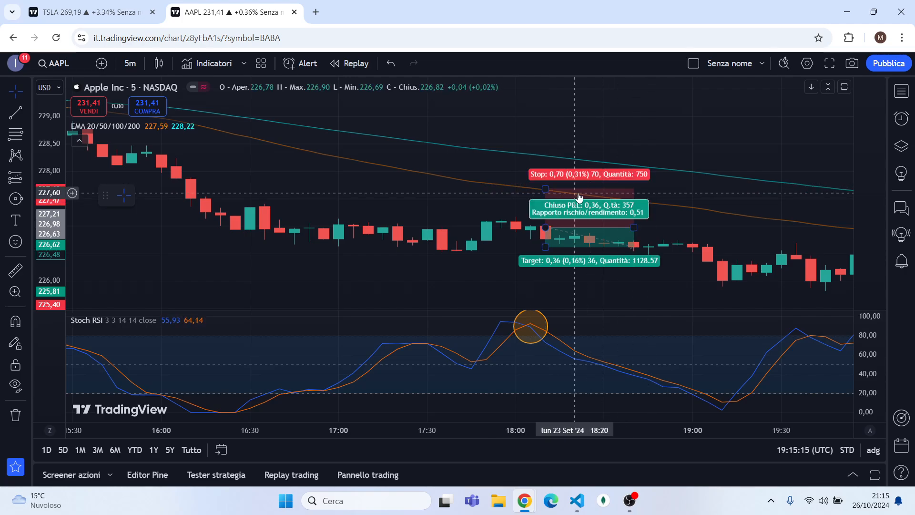
mouse_move(379, 129)
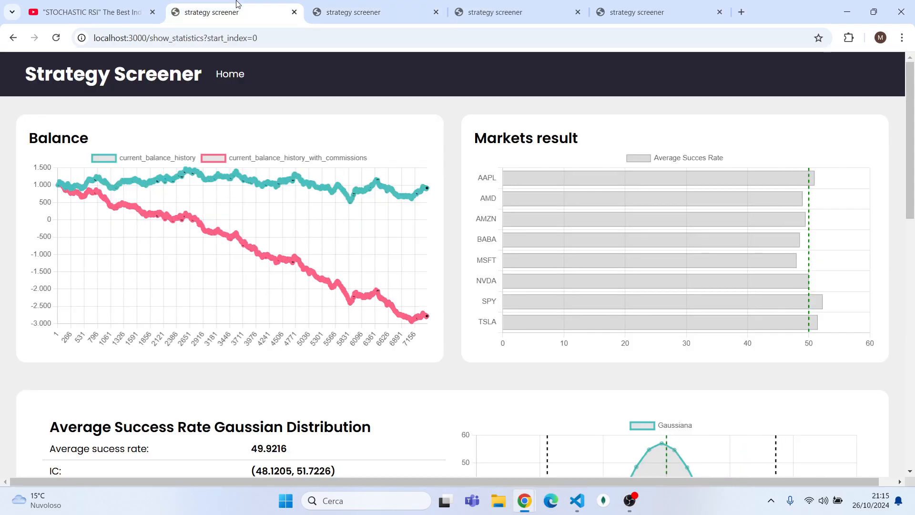
mouse_move(251, 441)
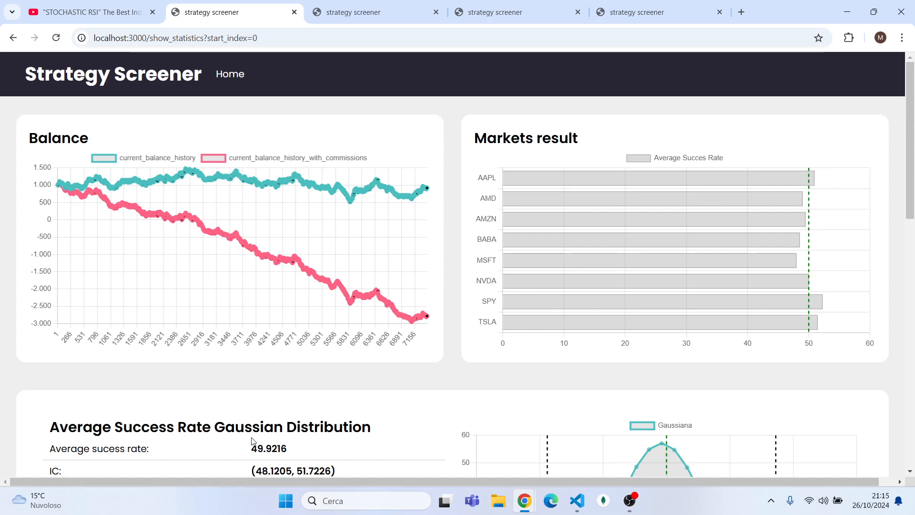
mouse_move(358, 314)
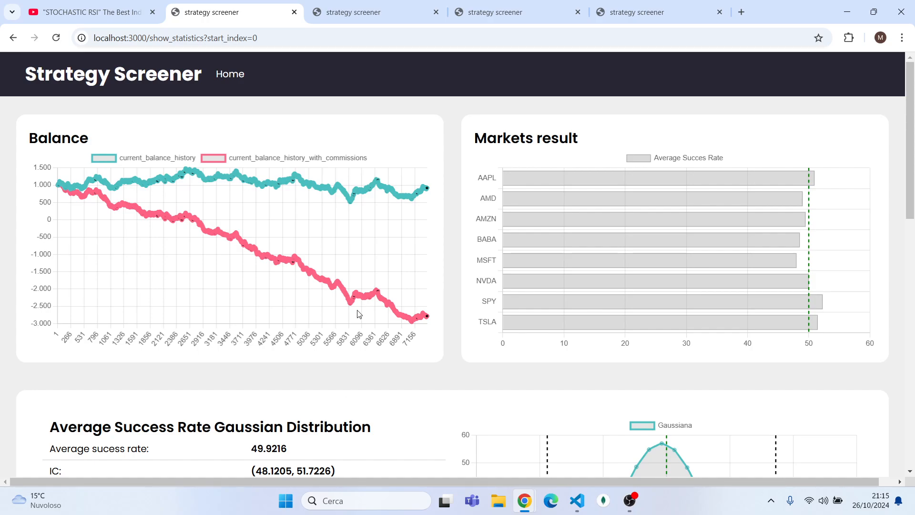
mouse_move(426, 190)
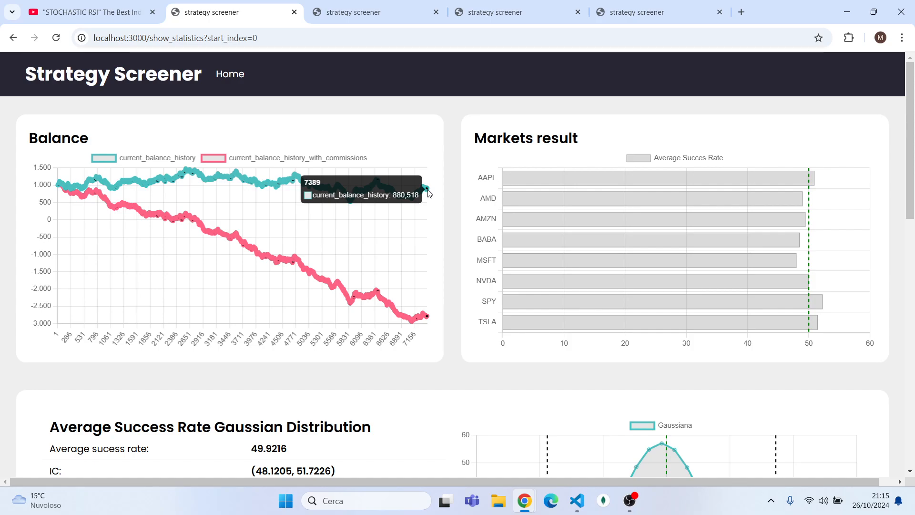
mouse_move(426, 318)
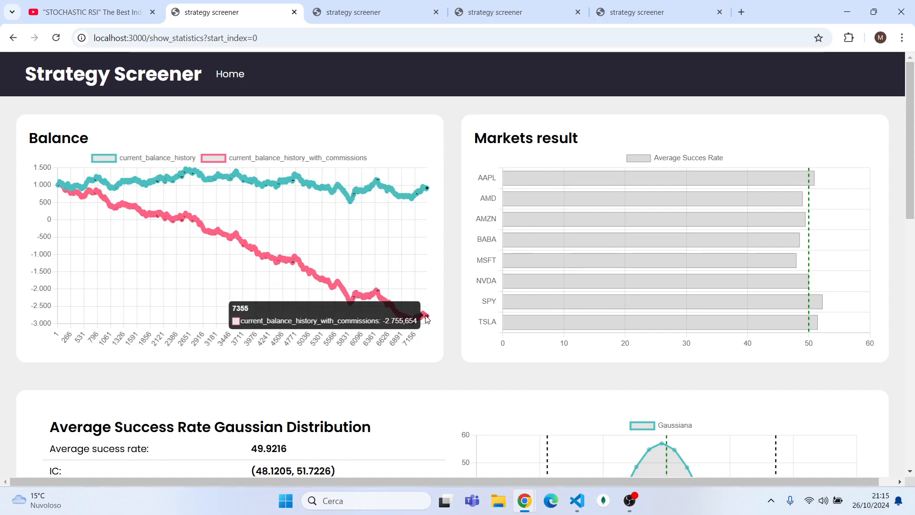
mouse_move(437, 387)
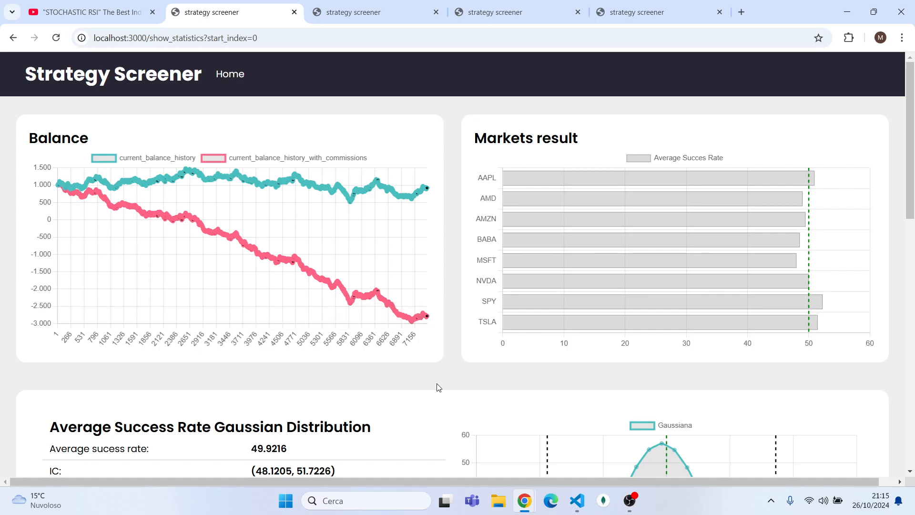
Step: Scroll through the 49.9216 average success statistics and Trades table, then back up
scroll("down", 3)
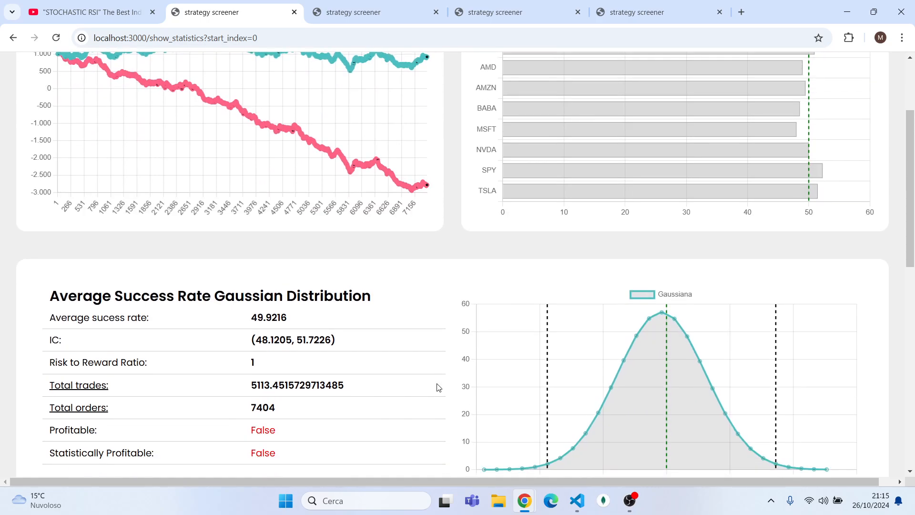
scroll("down", 3)
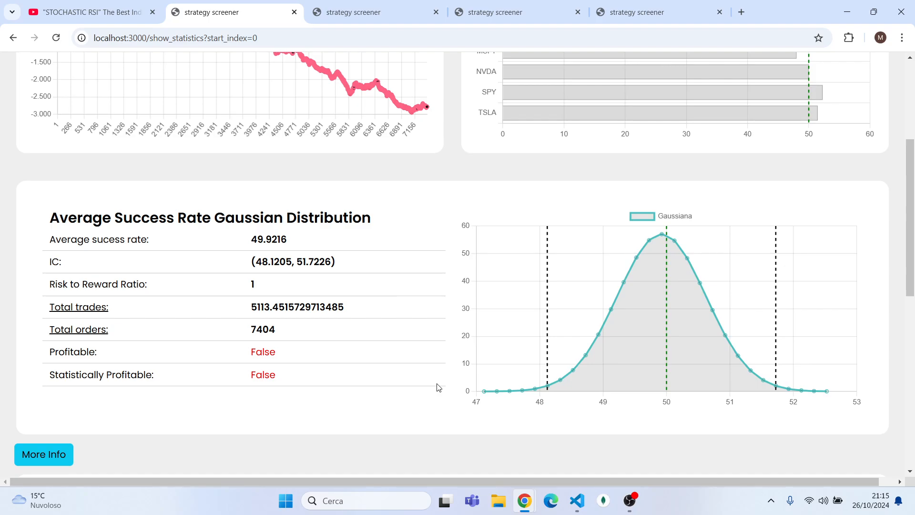
mouse_move(286, 380)
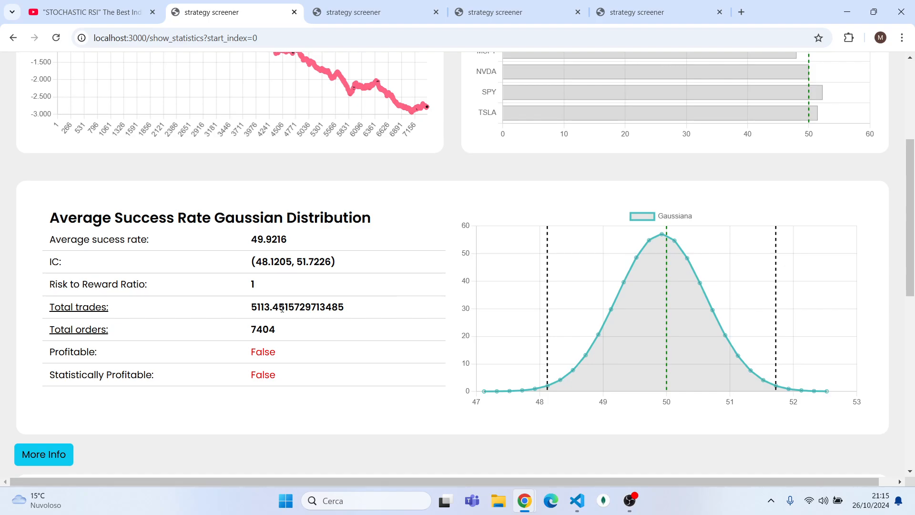
scroll("down", 3)
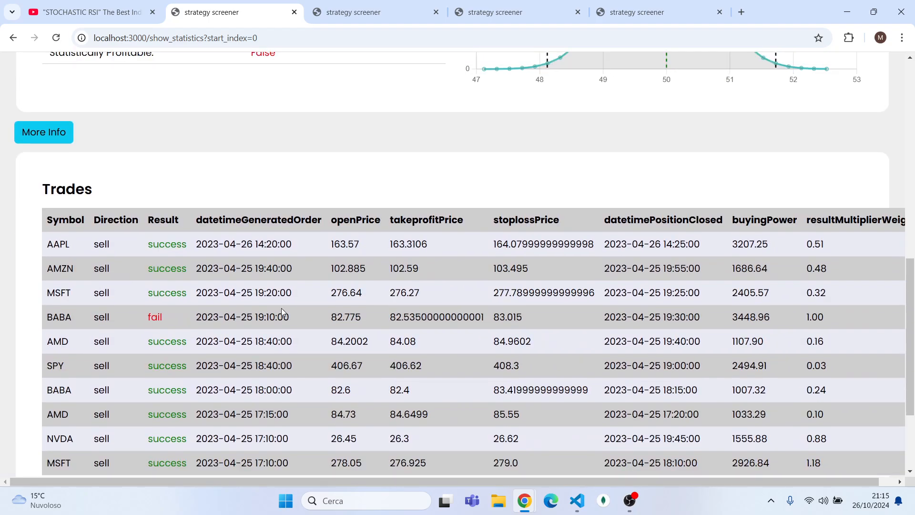
scroll("up", 3)
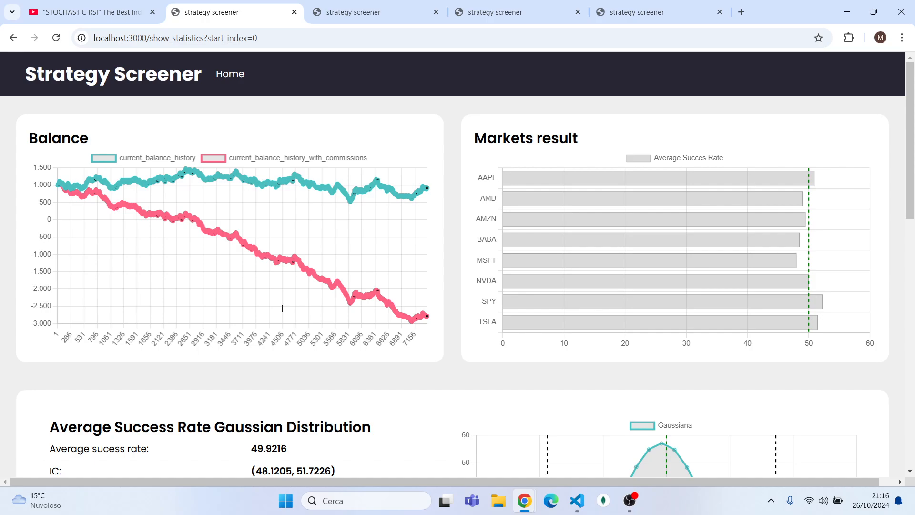
mouse_move(280, 312)
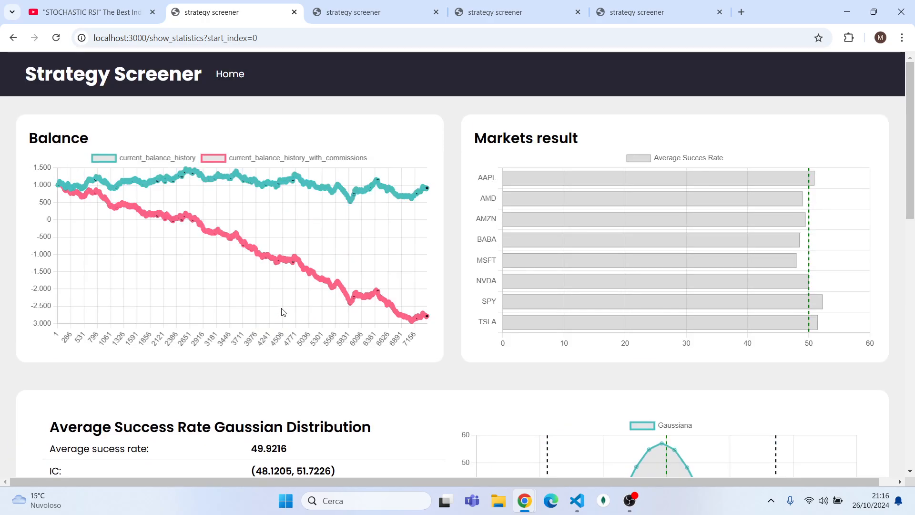
mouse_move(474, 96)
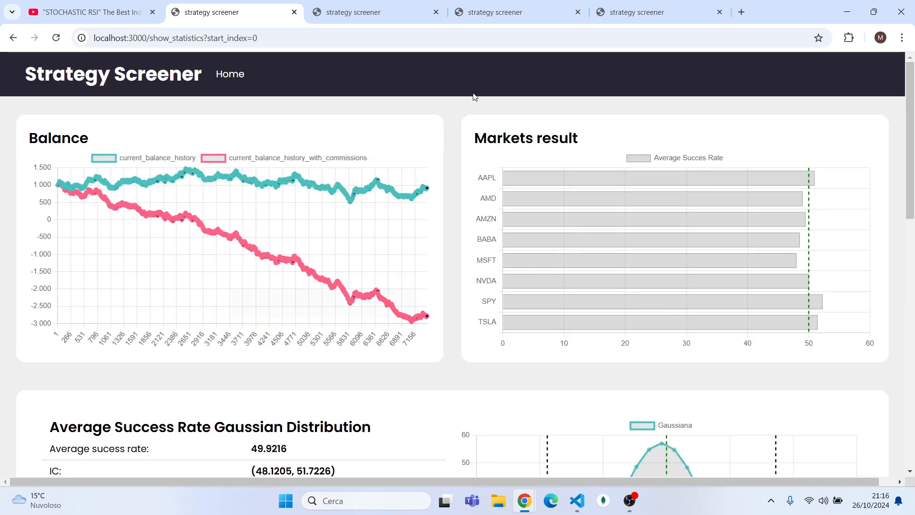
mouse_move(451, 222)
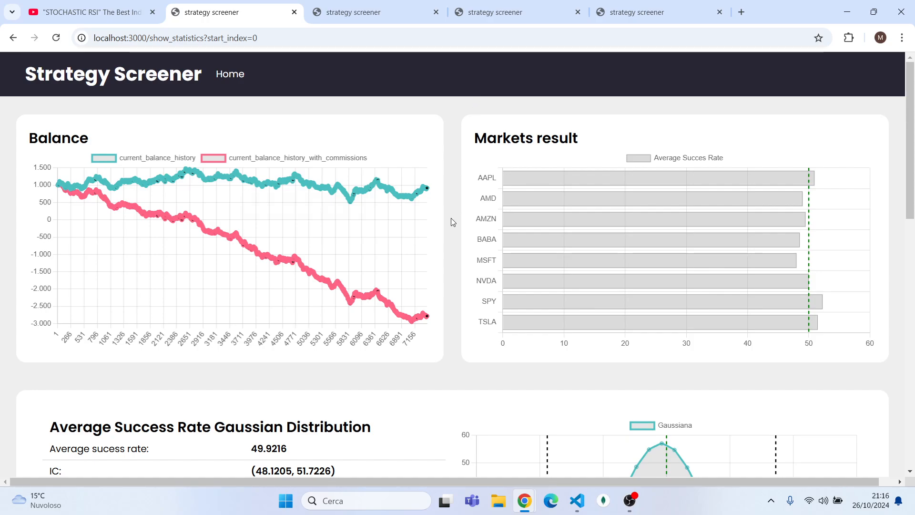
mouse_move(551, 424)
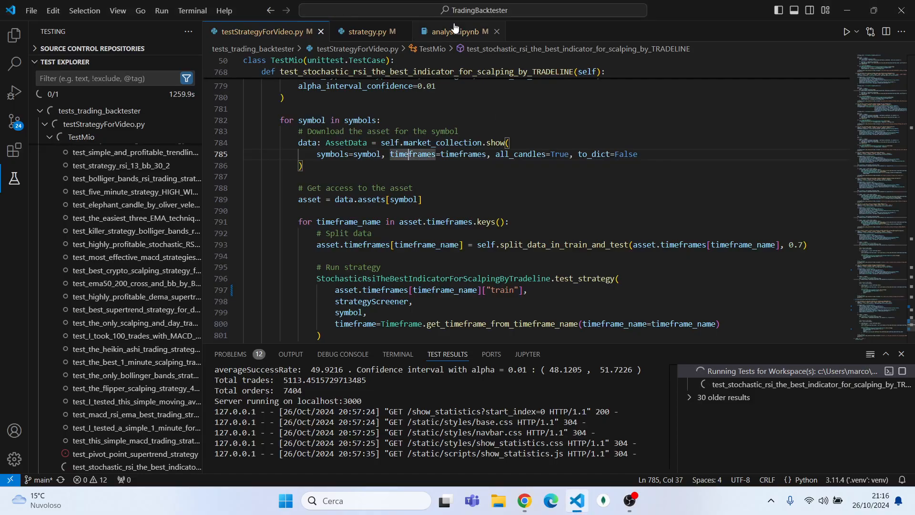
Step: Open analysis.ipynb and scroll past the 50.70% buy and 49.16% sell outputs to ADX 14
left_click(458, 32)
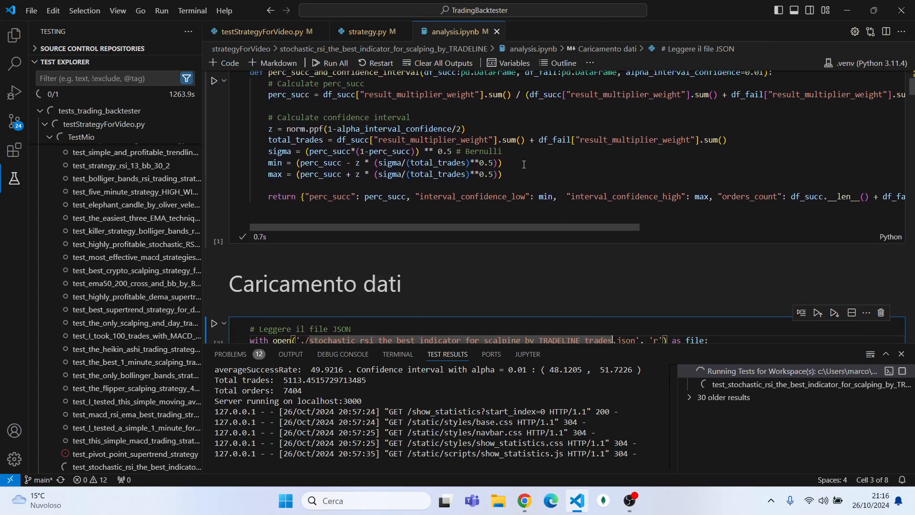
scroll("down", 3)
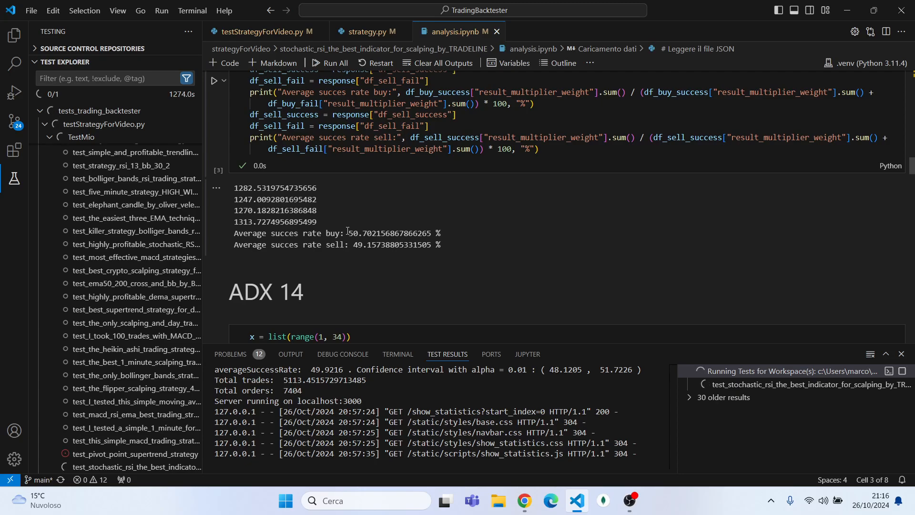
scroll("down", 3)
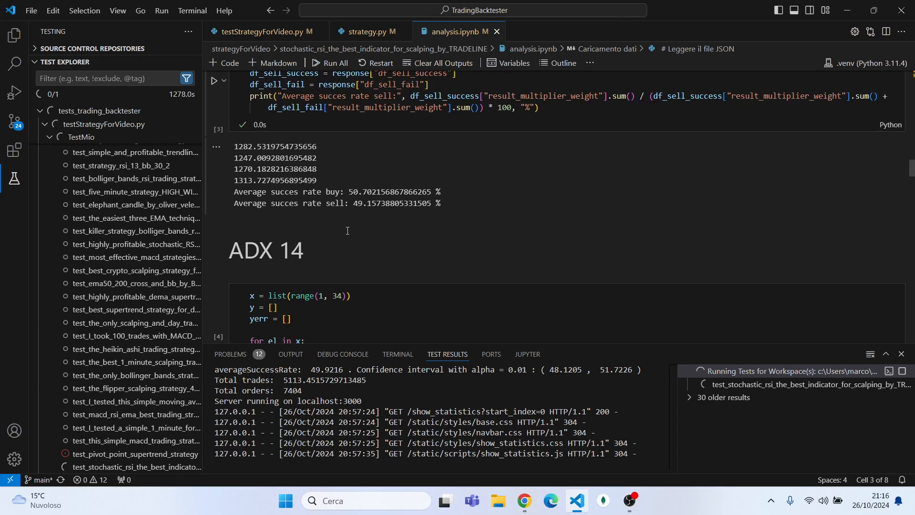
scroll("down", 3)
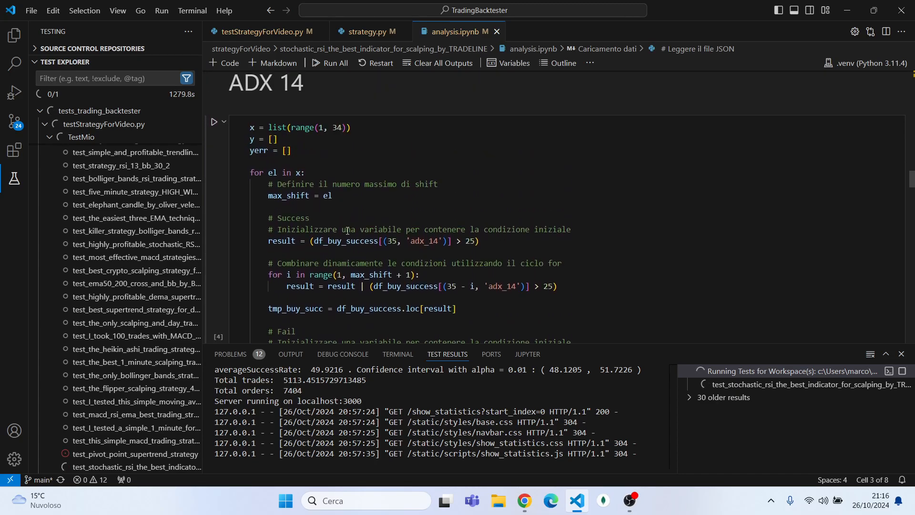
Step: Scroll through the ADX 14 perc_buy_succ outputs, selecting the row 4 buy success rate
scroll("down", 3)
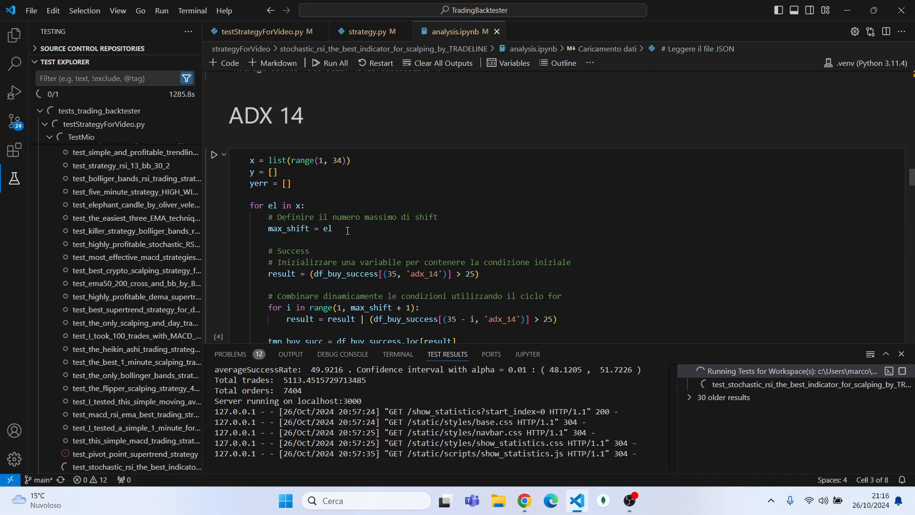
scroll("down", 3)
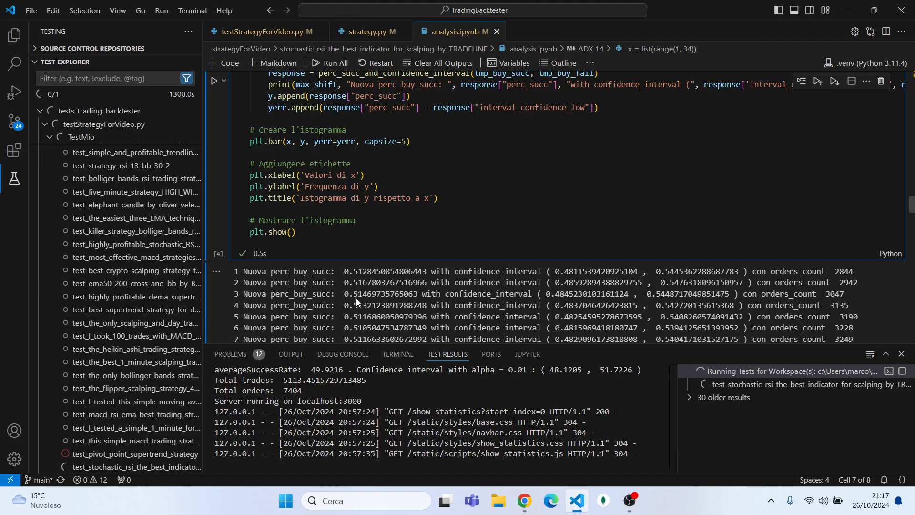
double_click(357, 305)
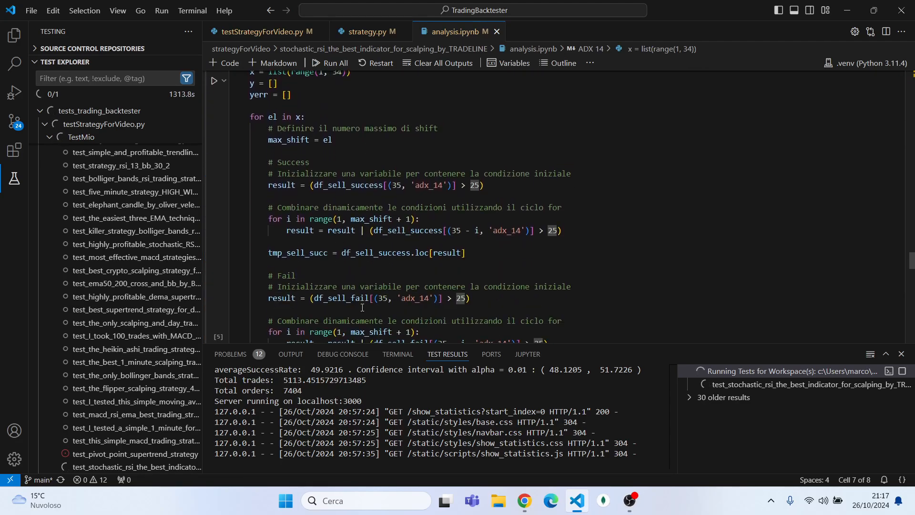
scroll("down", 3)
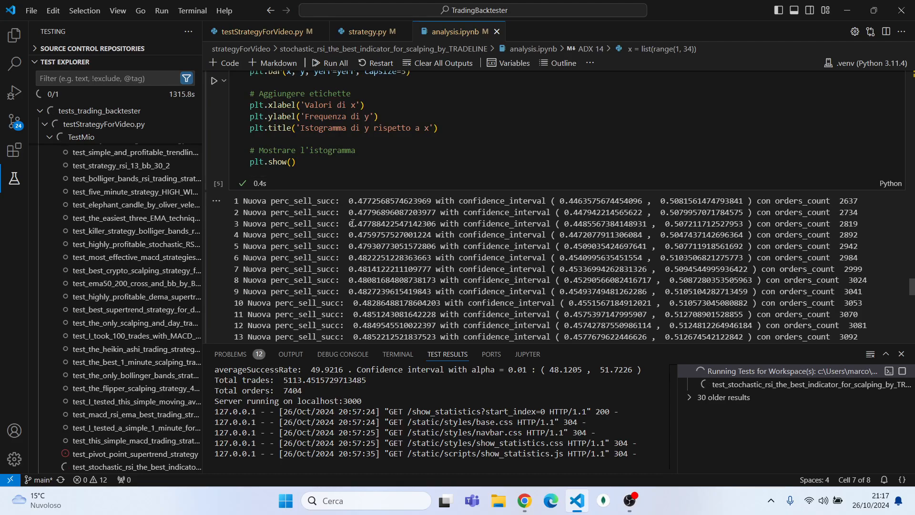
scroll("down", 3)
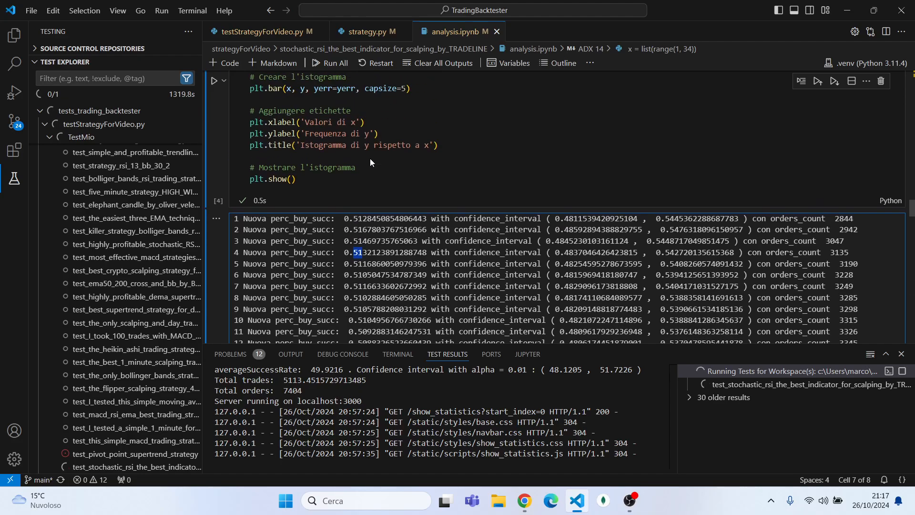
mouse_move(366, 31)
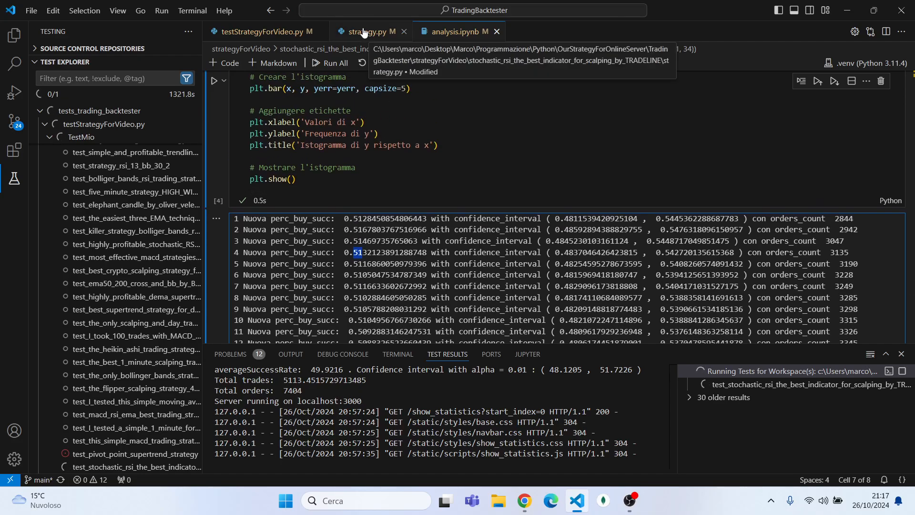
Step: Inspect the adx_14 > 25 condition in strategy.py and scroll through the sell case
left_click(364, 31)
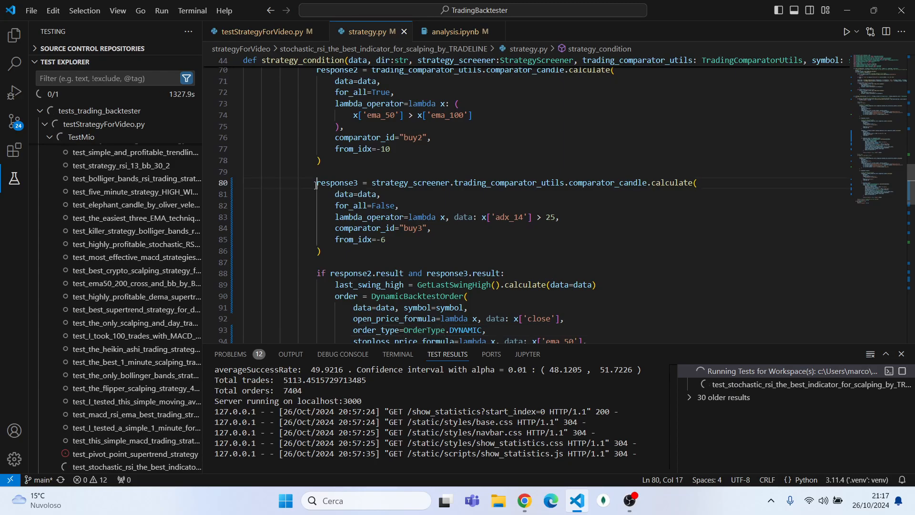
double_click(411, 229)
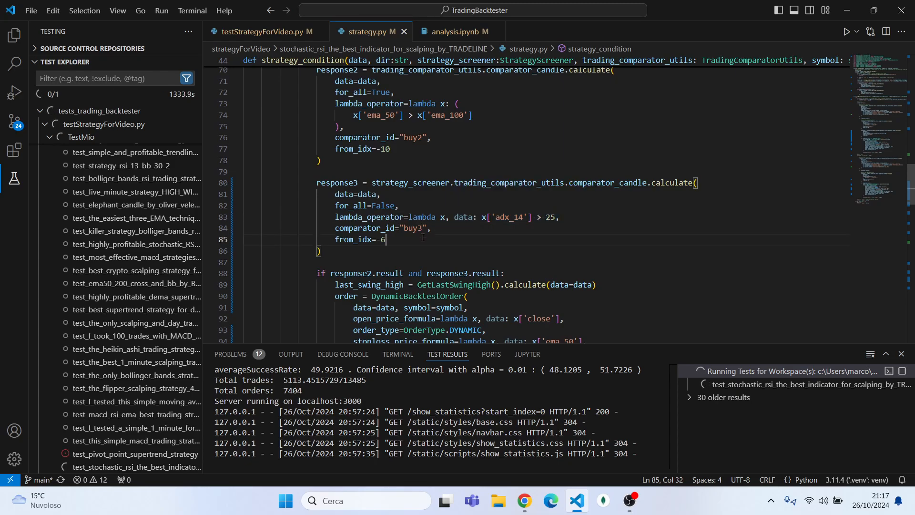
scroll("down", 3)
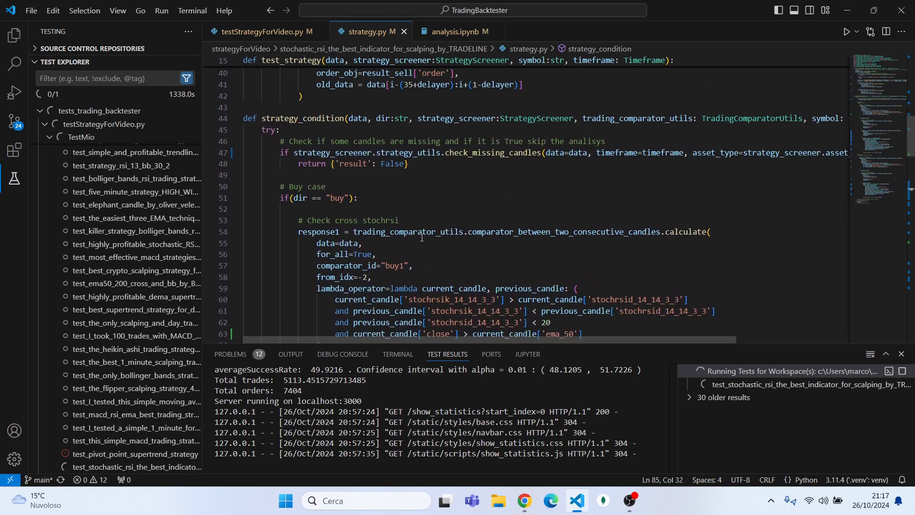
scroll("down", 3)
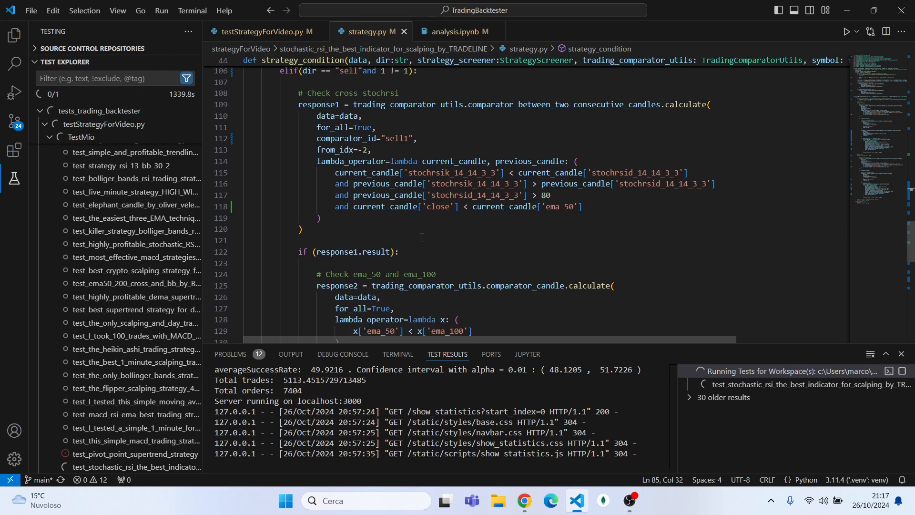
scroll("down", 3)
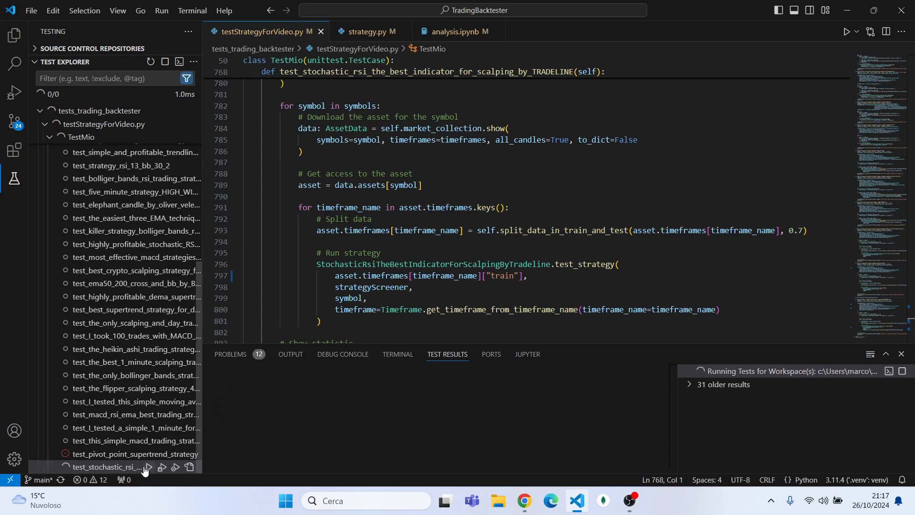
Step: Review the train backtest: 51.12 average success over 3196 orders, profitable but not statistically
left_click(523, 500)
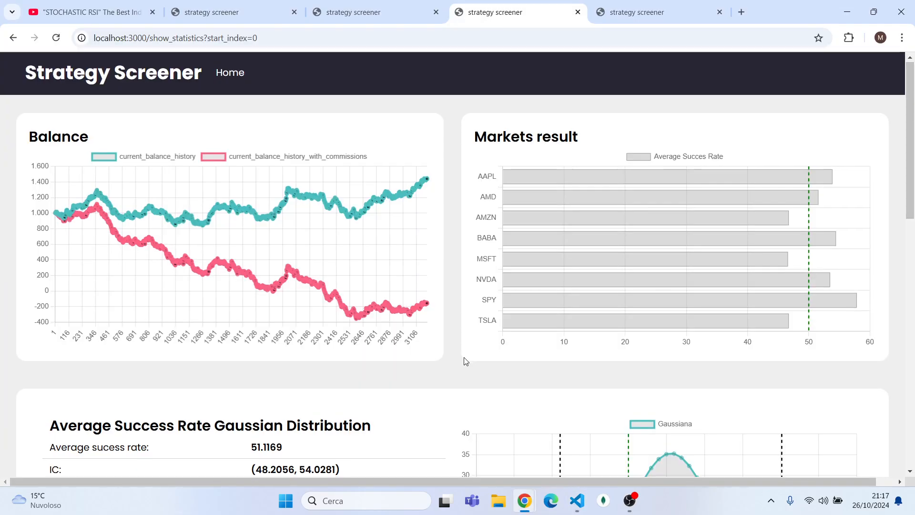
scroll("down", 3)
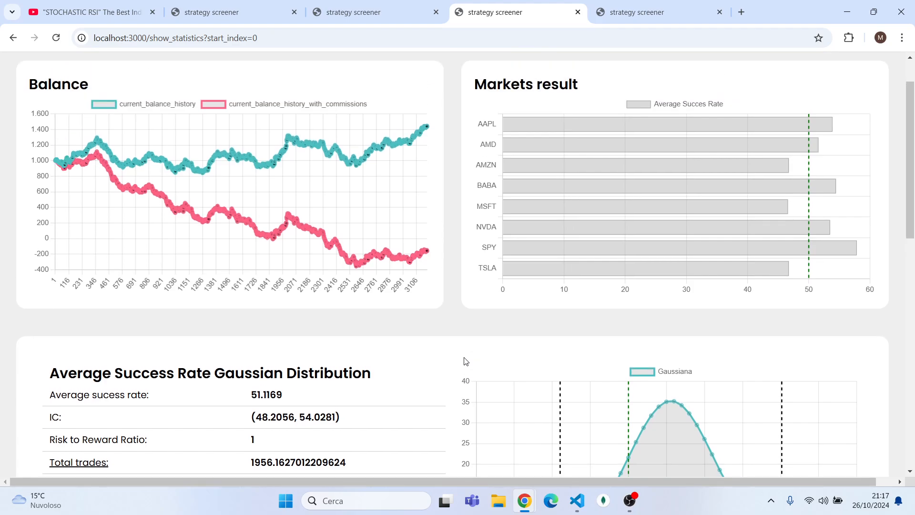
mouse_move(284, 374)
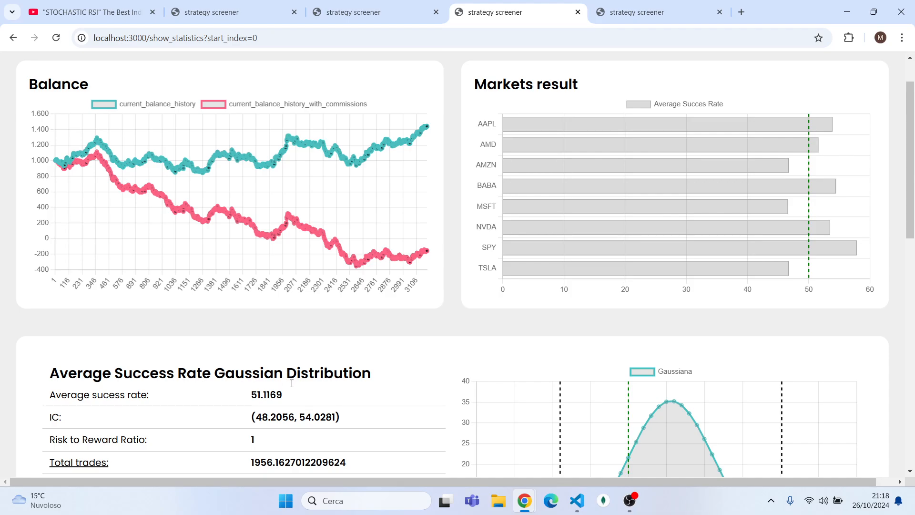
scroll("down", 3)
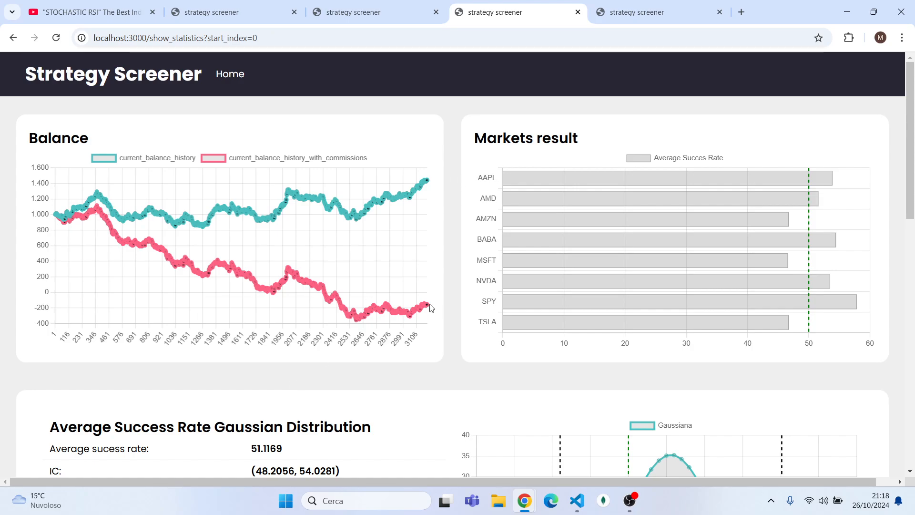
mouse_move(427, 305)
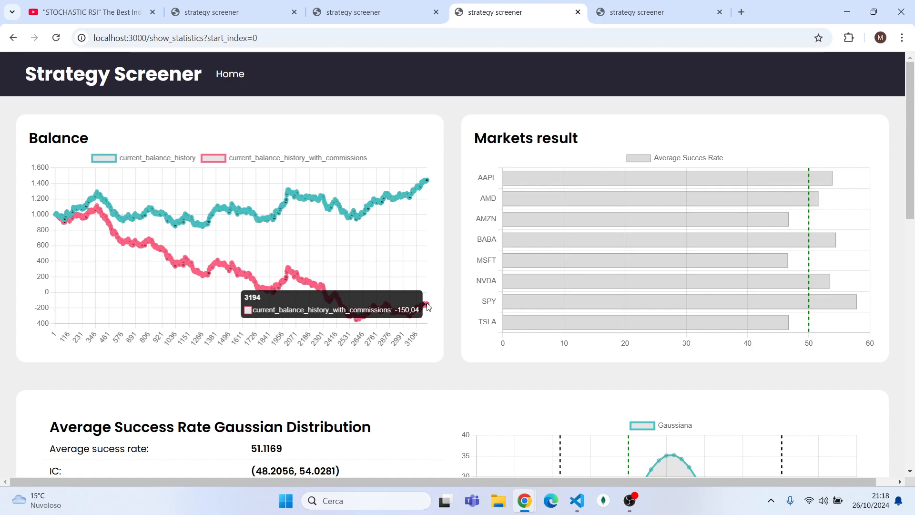
mouse_move(425, 307)
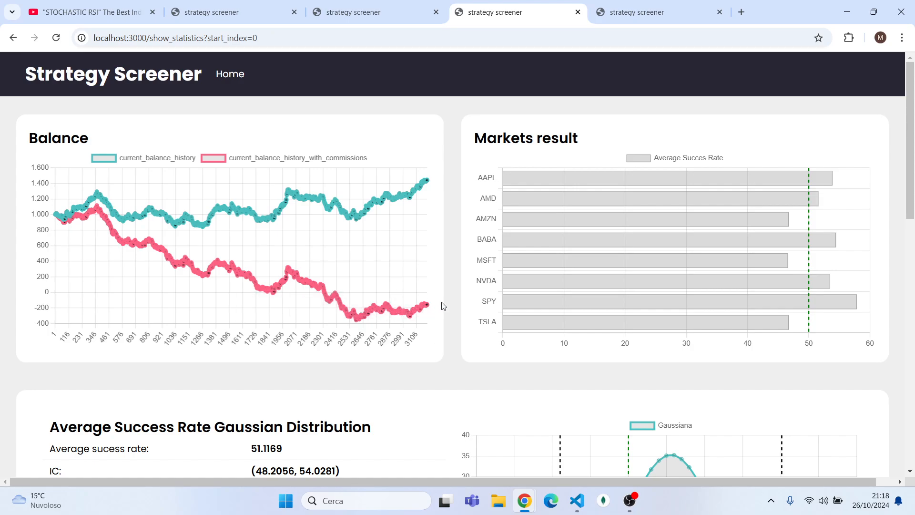
scroll("down", 3)
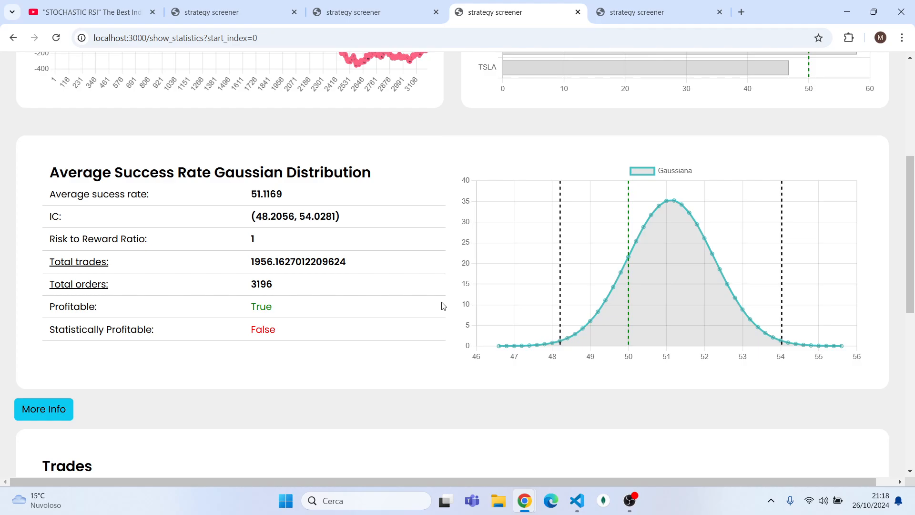
mouse_move(500, 361)
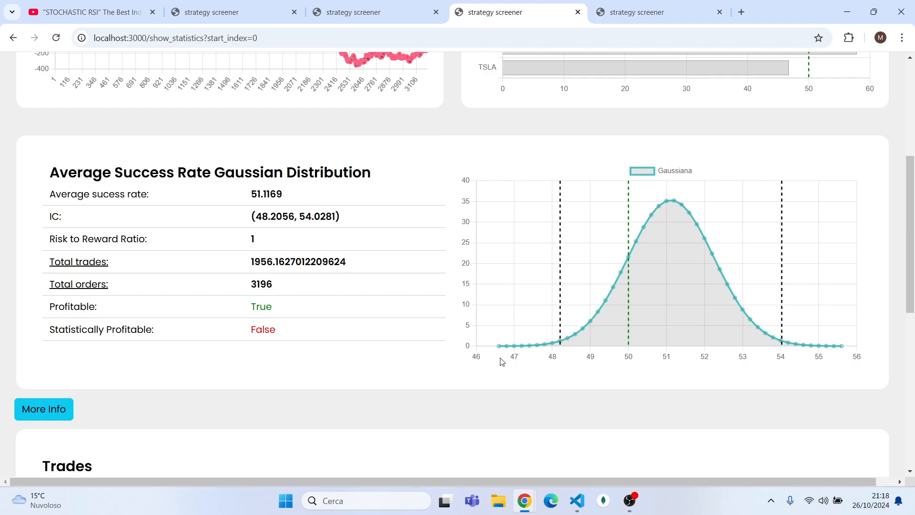
left_click(576, 504)
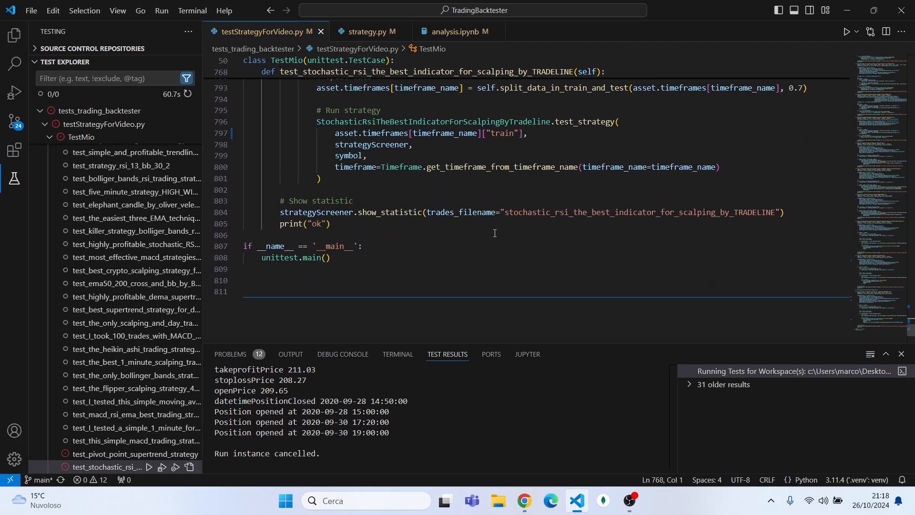
Step: Change the test_strategy data argument from "train" to "test"
type("tes")
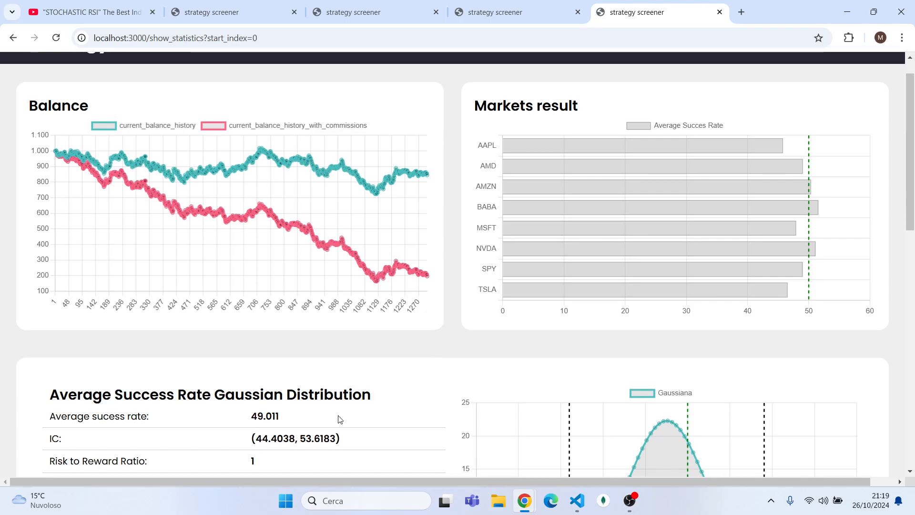
mouse_move(439, 161)
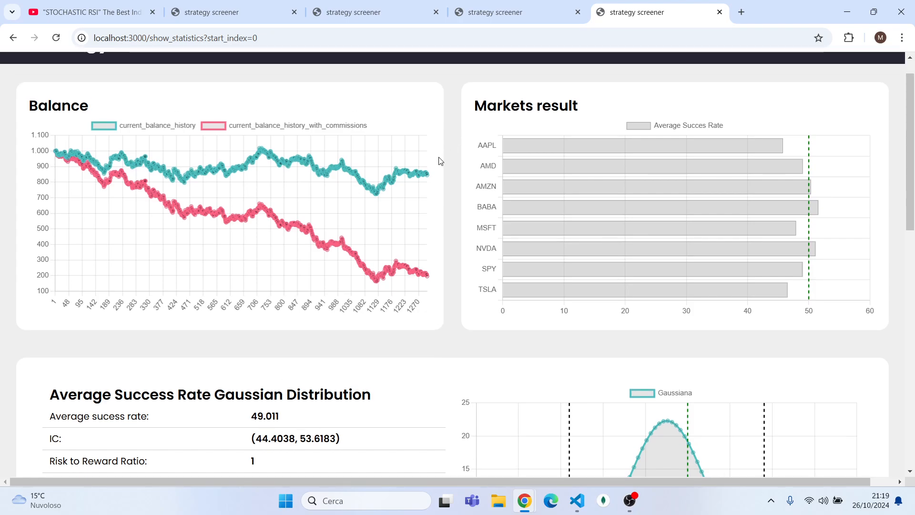
mouse_move(426, 175)
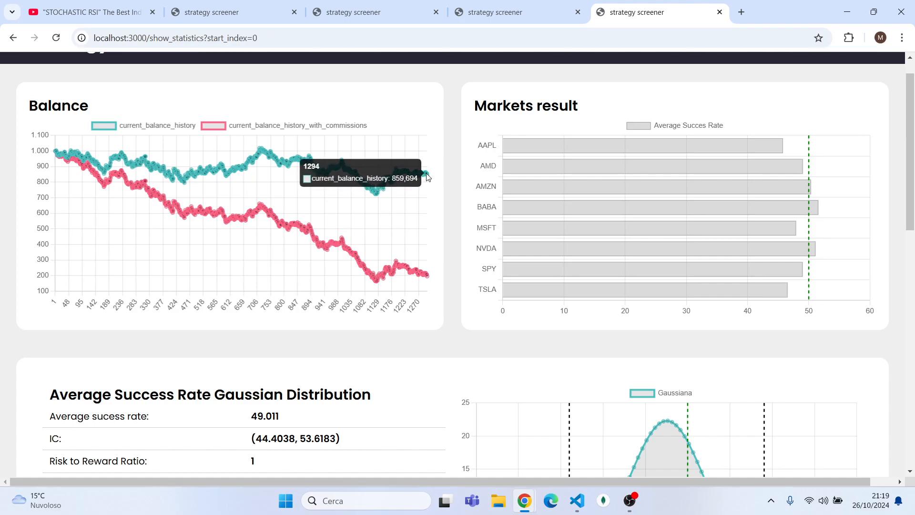
mouse_move(426, 281)
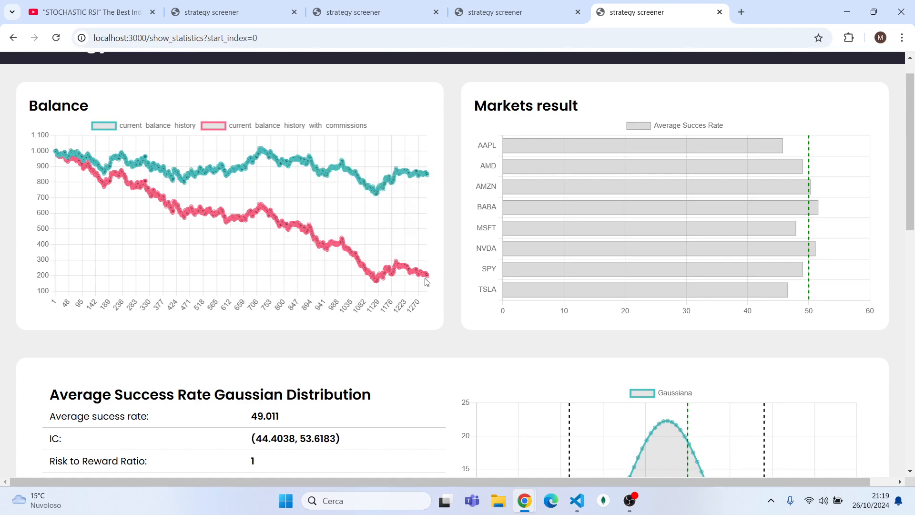
Step: Select the 49.011 average success rate, scroll the results, then return to the YouTube video
double_click(254, 415)
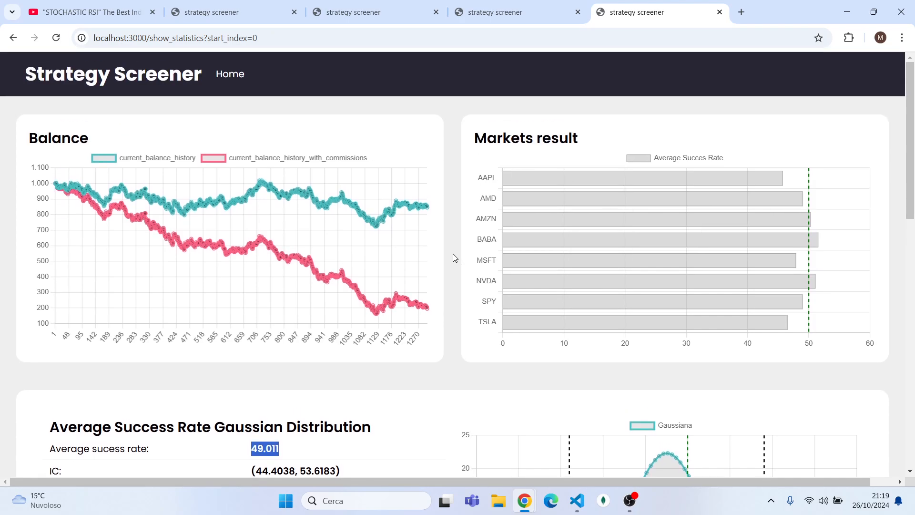
scroll("down", 3)
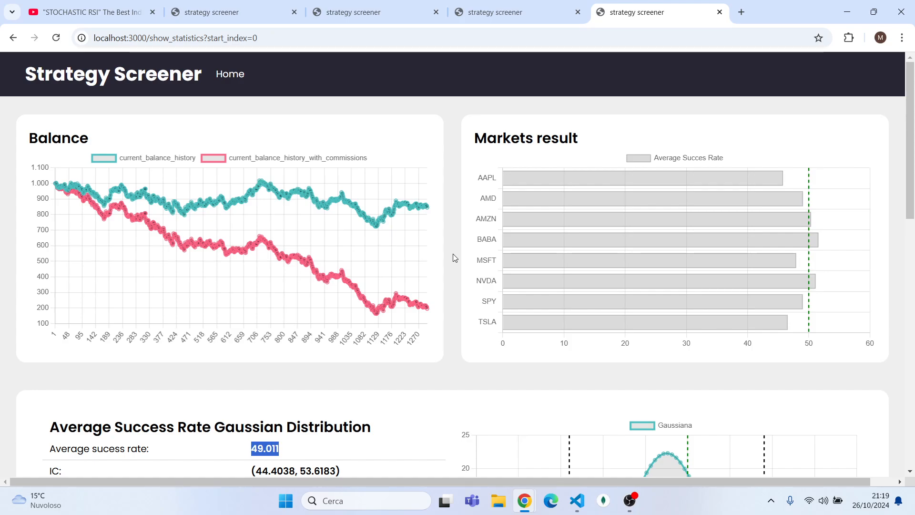
left_click(85, 11)
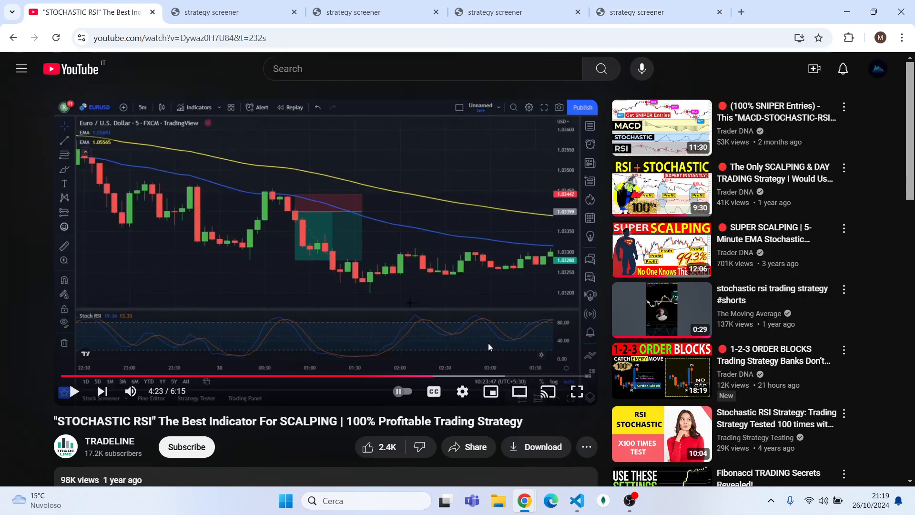